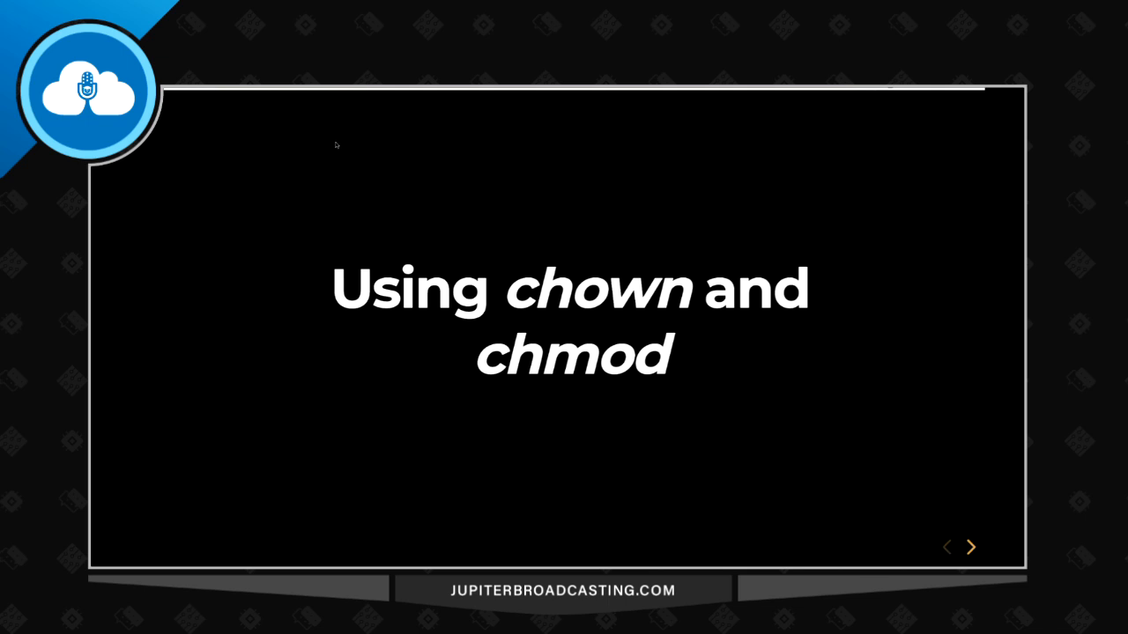
Advance from the 'Using chown and chmod' title slide to the Change Ownership slide.
left_click(969, 547)
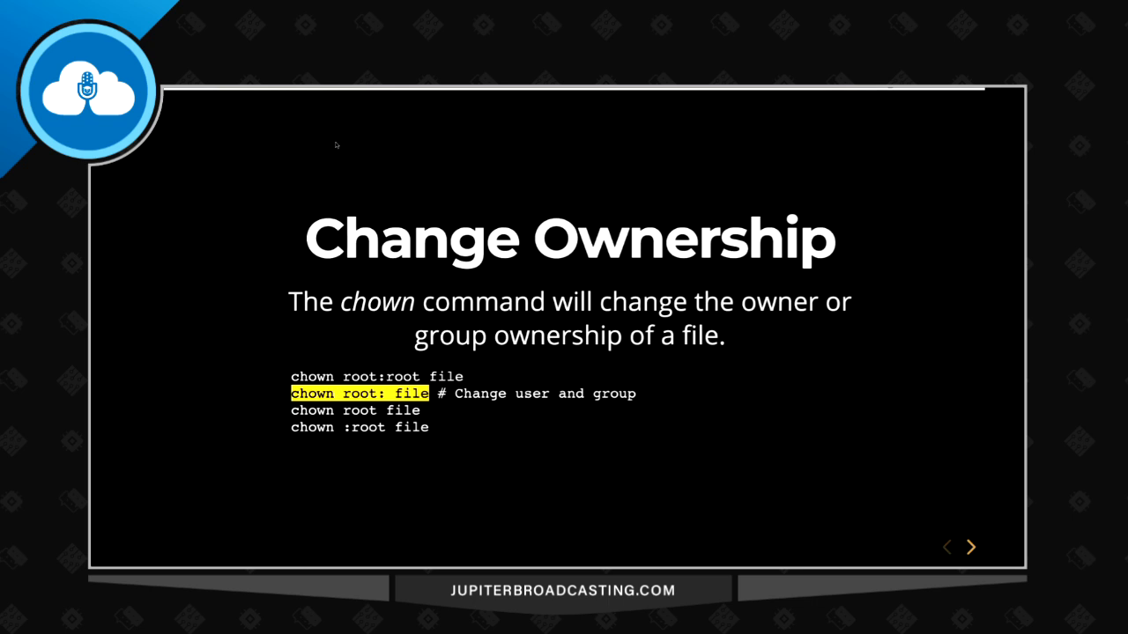
Step through the highlighted chown examples past 'chown :root file'.
left_click(969, 546)
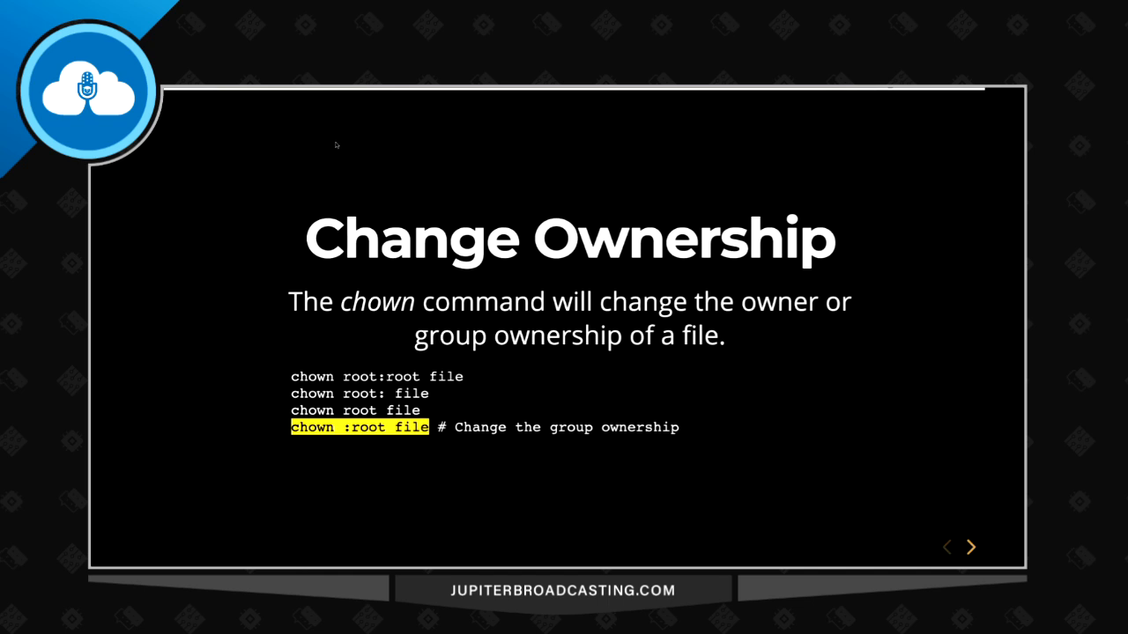
left_click(969, 547)
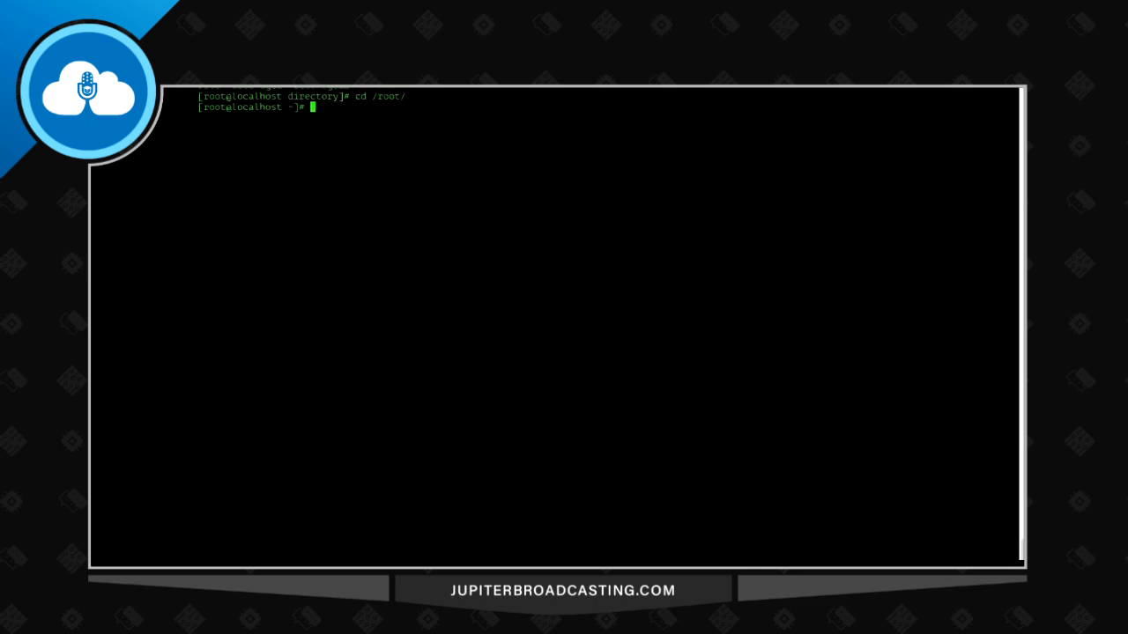
Enter the perms directory with cd perms/ and list its files using ls -la.
type("cd perms/")
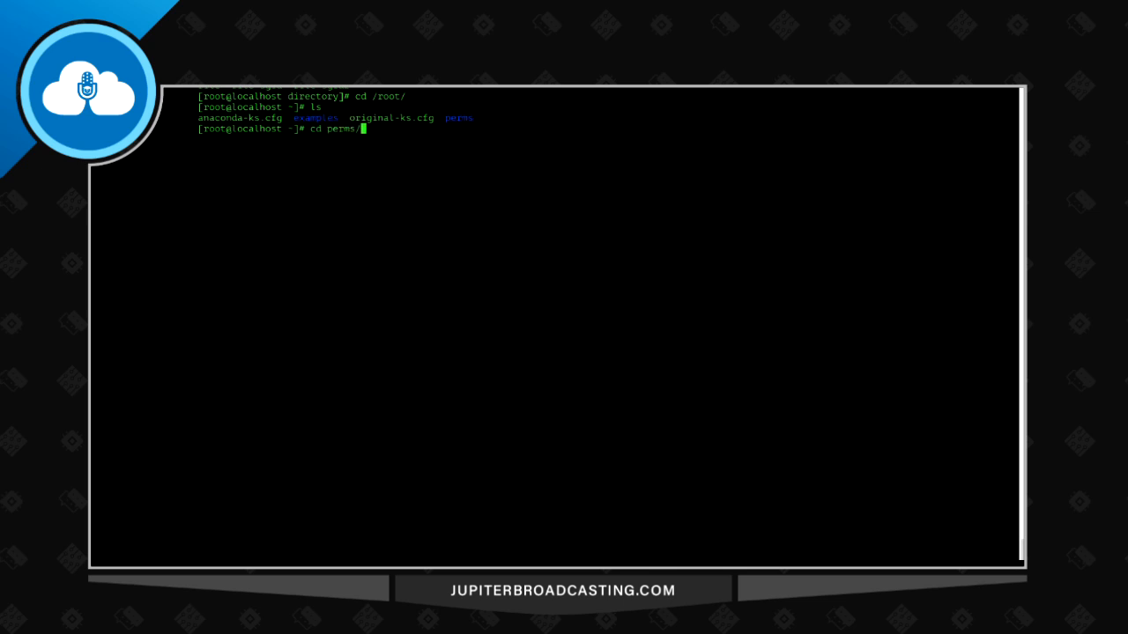
type("ls -lah")
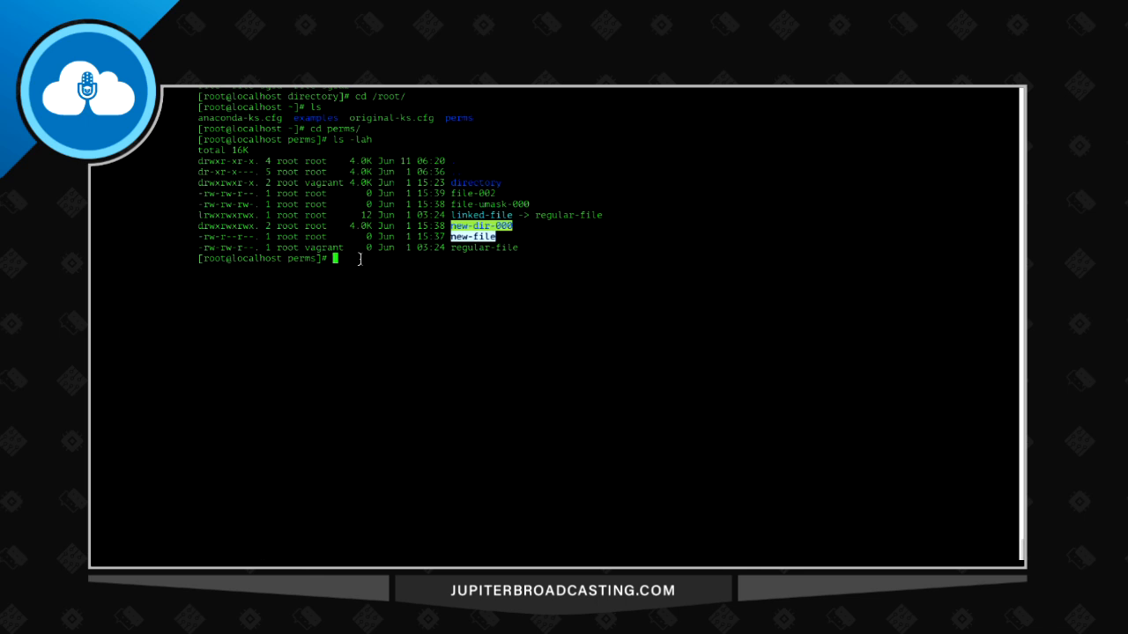
Run chown vagrant:vagrant new-file and verify the ownership with ls -l.
type("chown vagrant:vagrant")
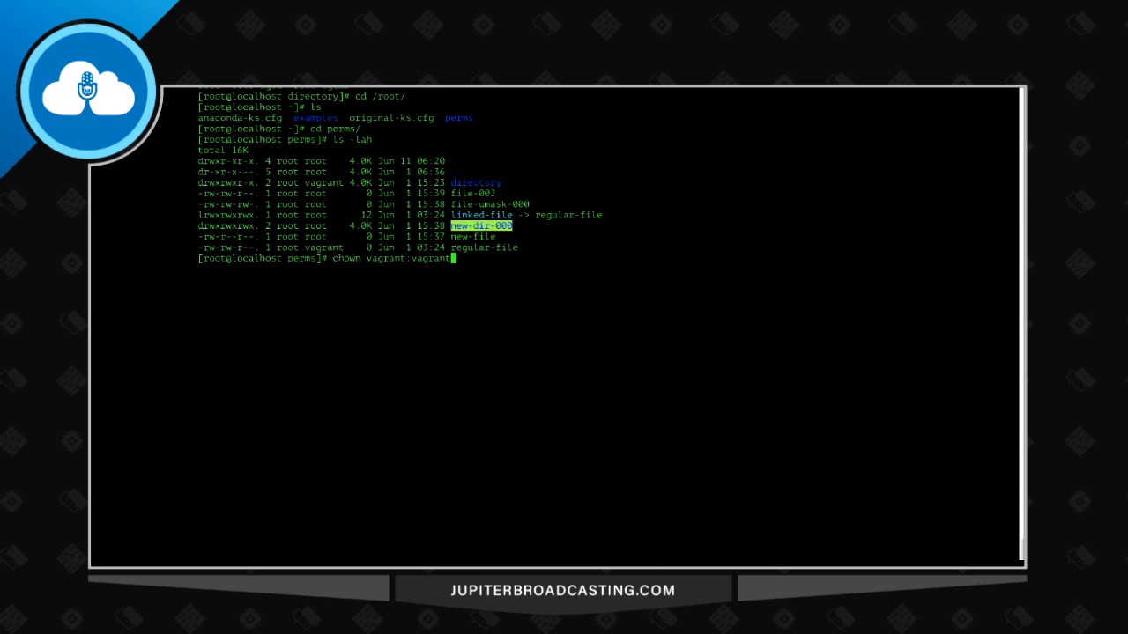
type("new-file")
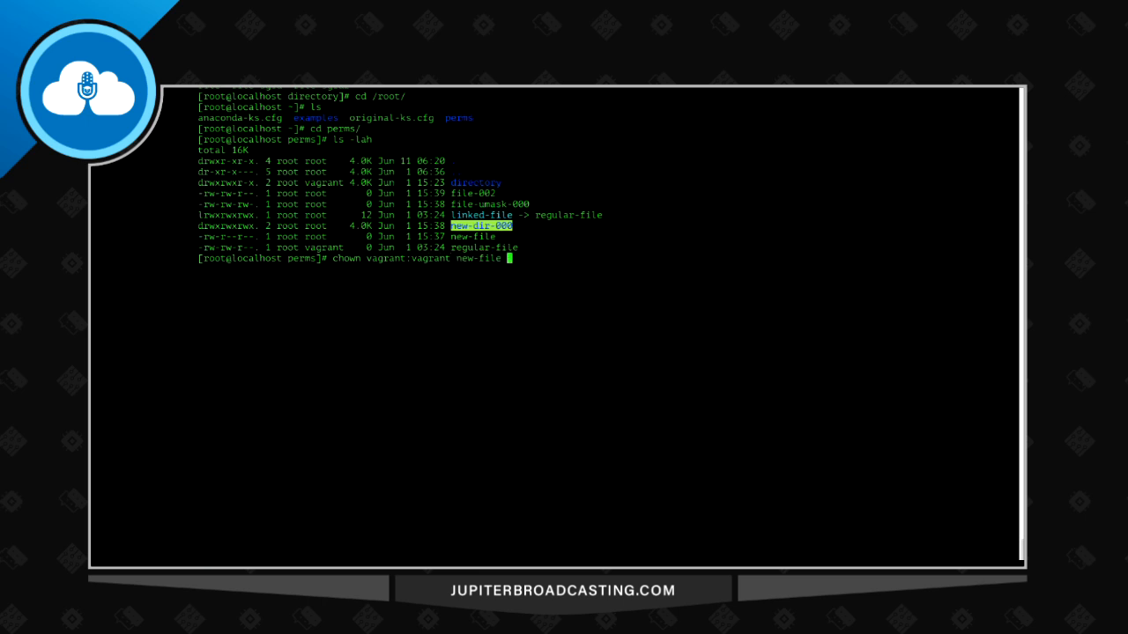
type("ls -l")
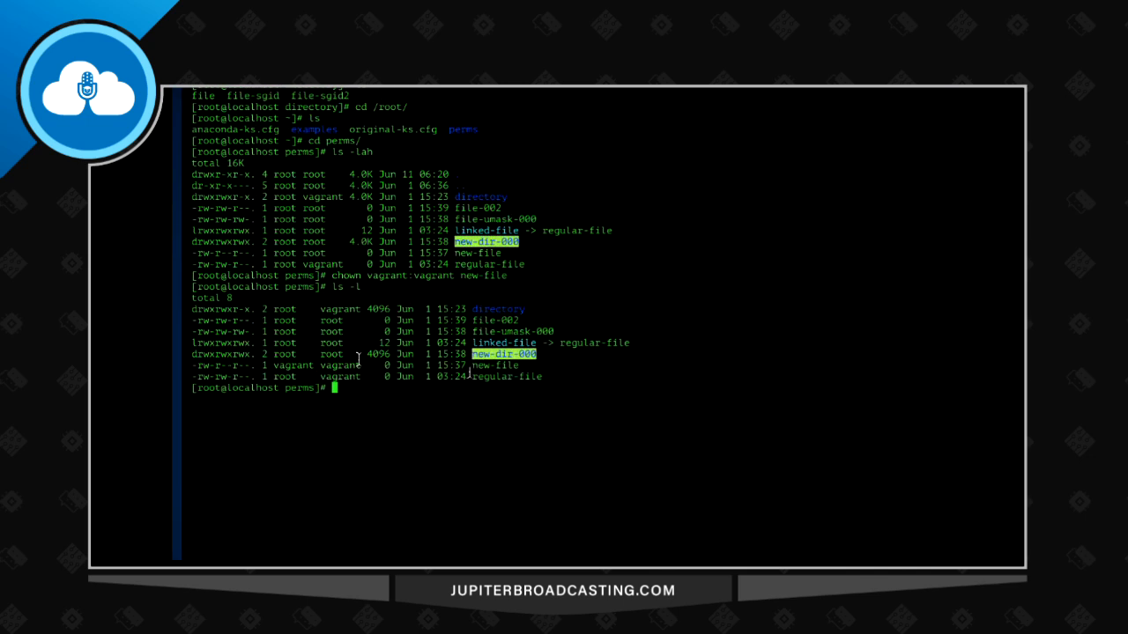
double_click(290, 365)
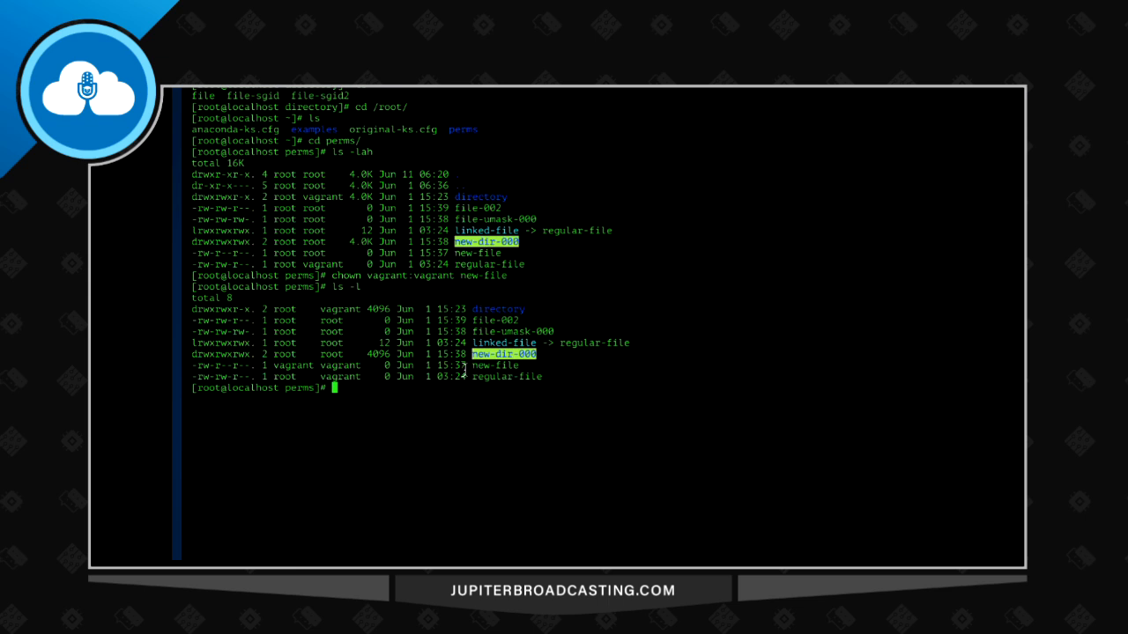
Make root the owner of new-file with chown, then change its group via chgrp (vagrant, root).
type("chown")
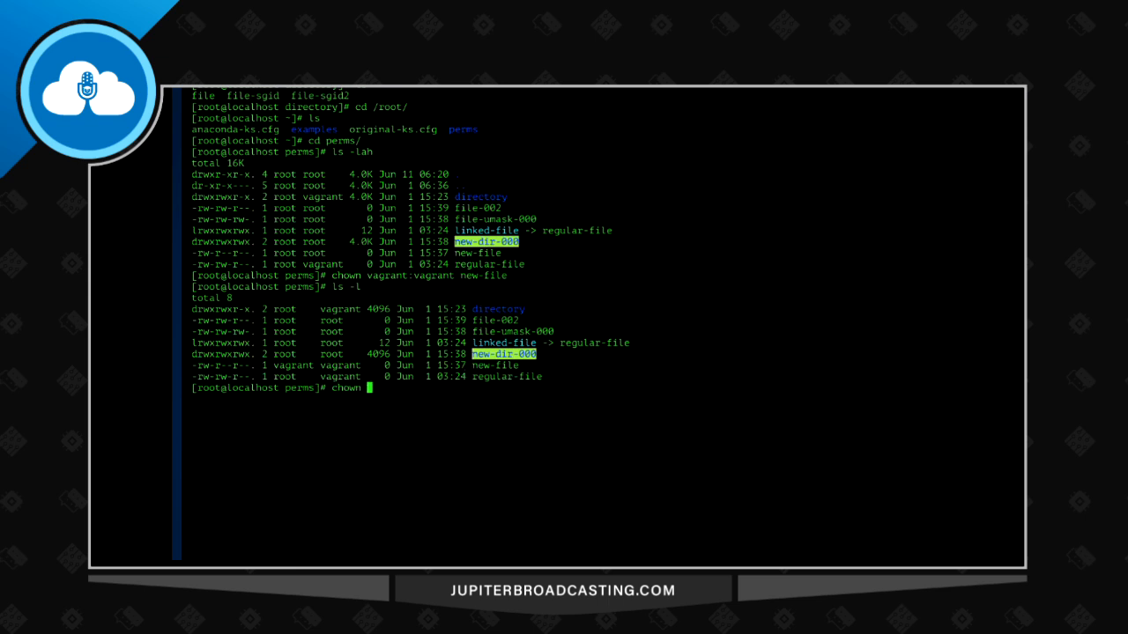
type("root new-file")
type("ls -lah")
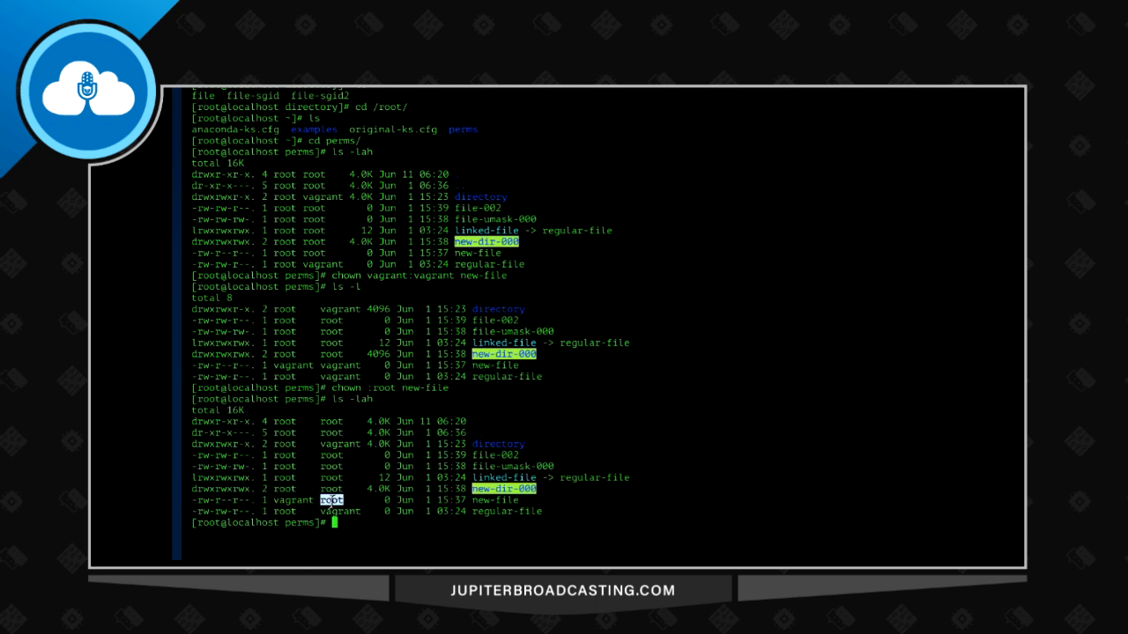
mouse_move(402, 484)
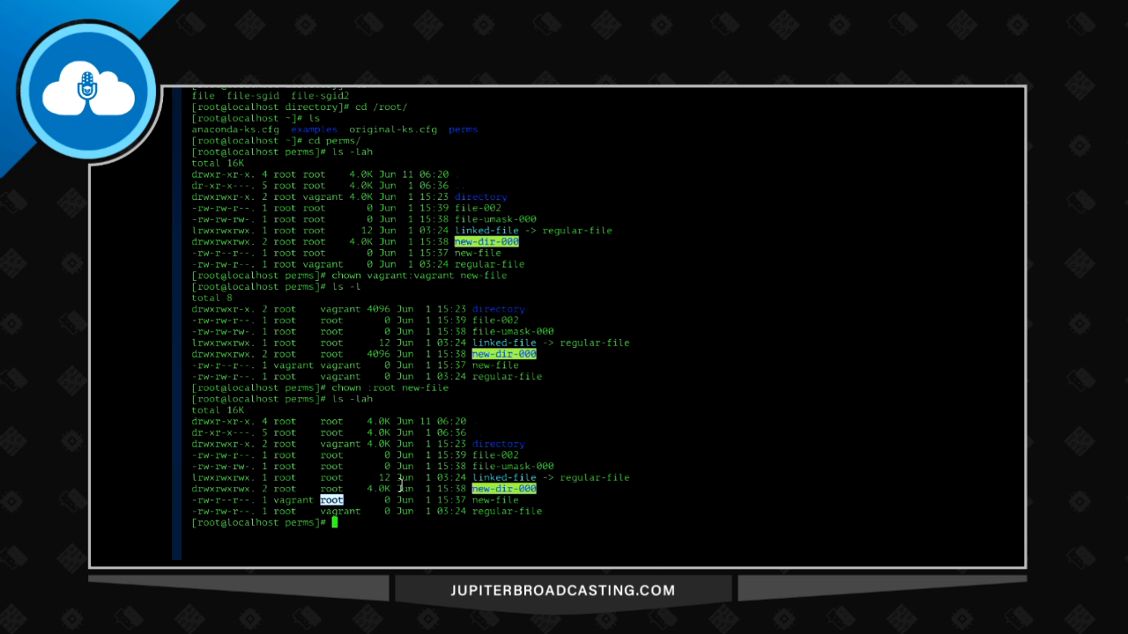
type("chgrp v")
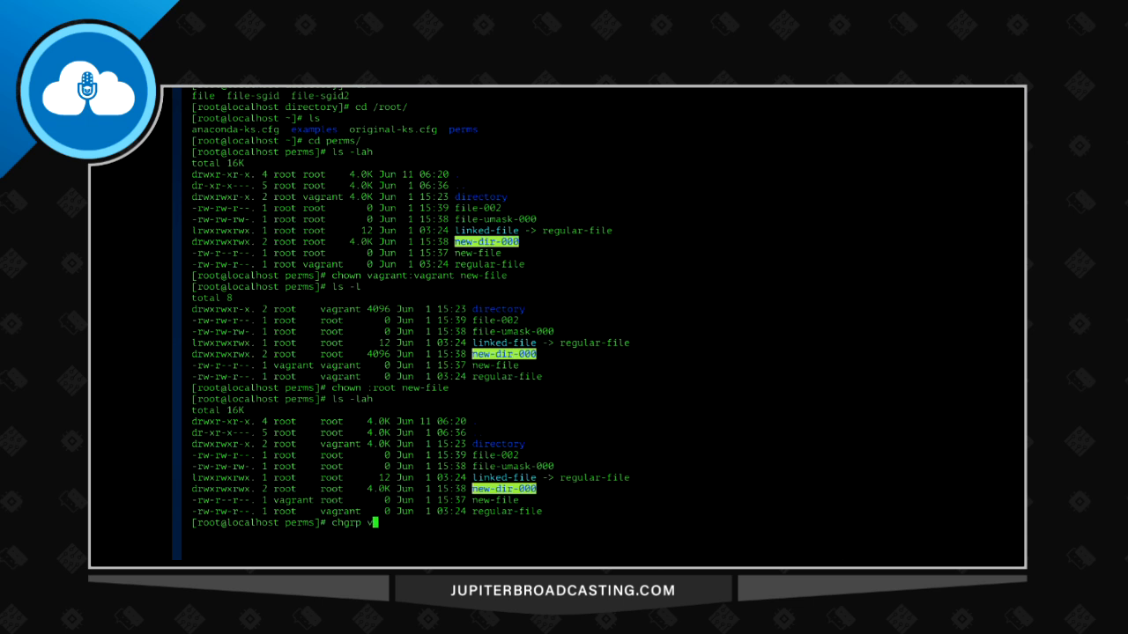
type("agrant")
type("chown")
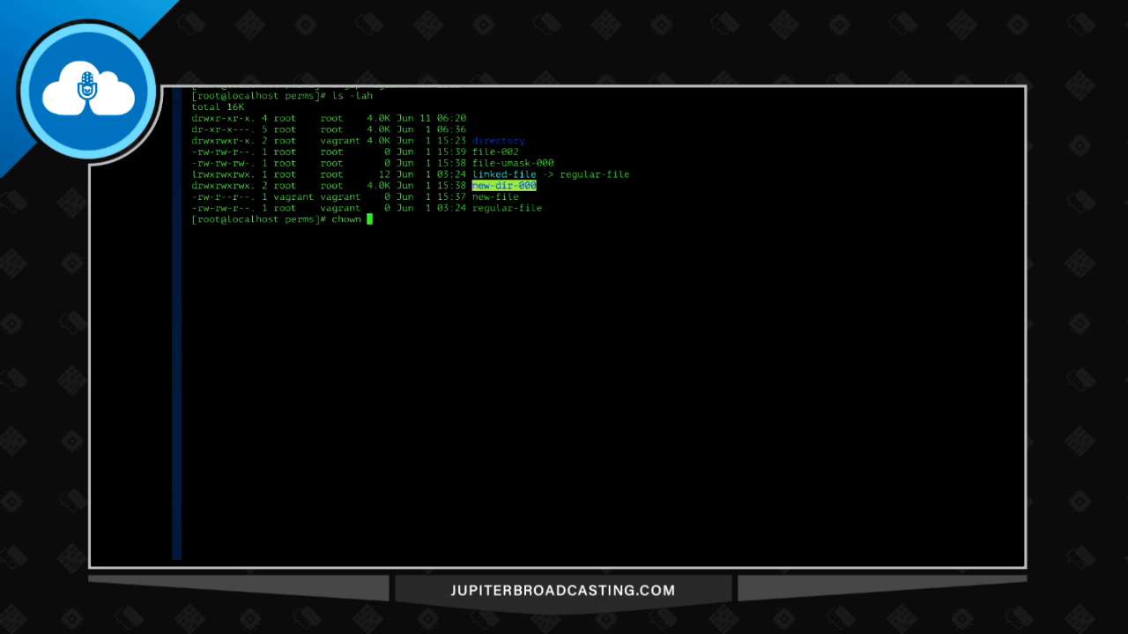
type("root")
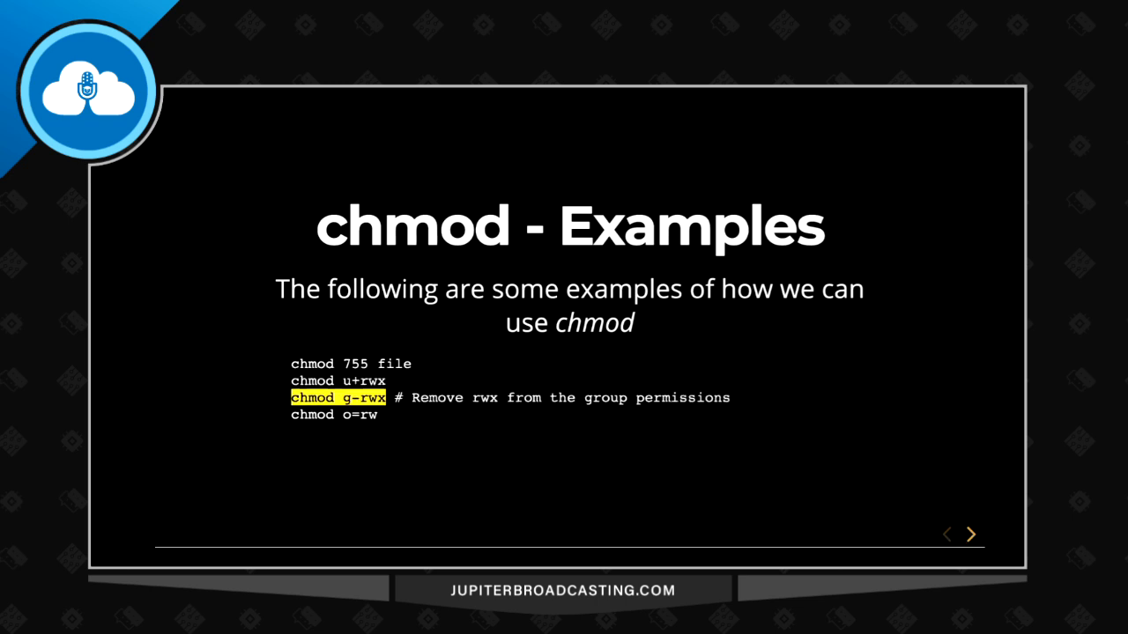
Advance to the 'chmod - Examples' slide highlighting chmod g-rwx.
left_click(969, 533)
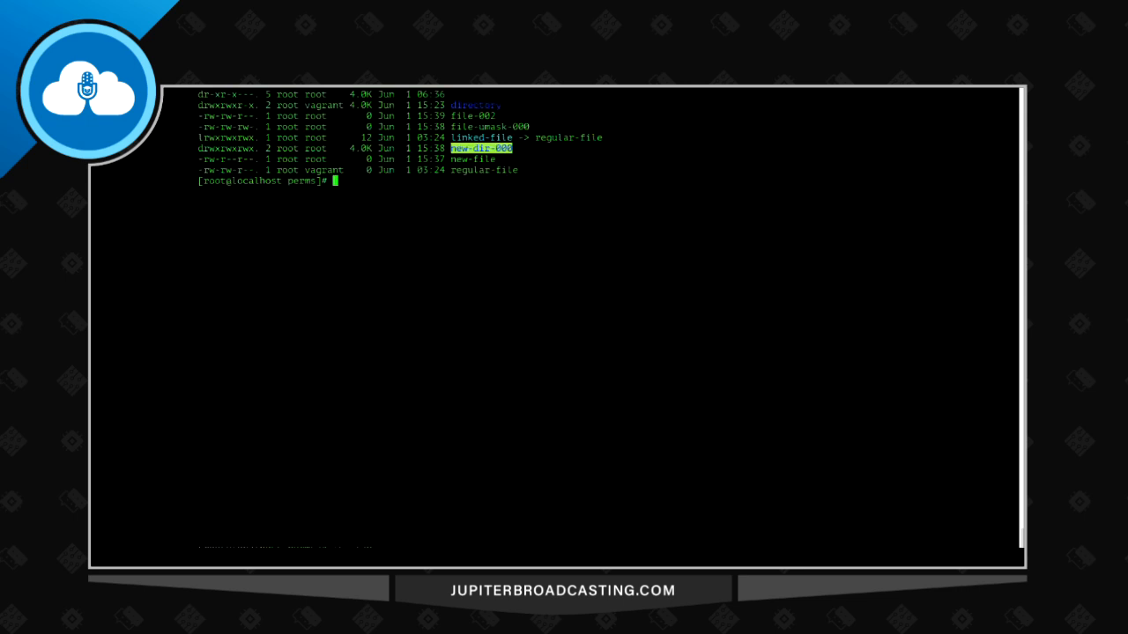
Grant file-002 rwxrwxrwx permissions with chmod 777 and check the listing.
type("chmod")
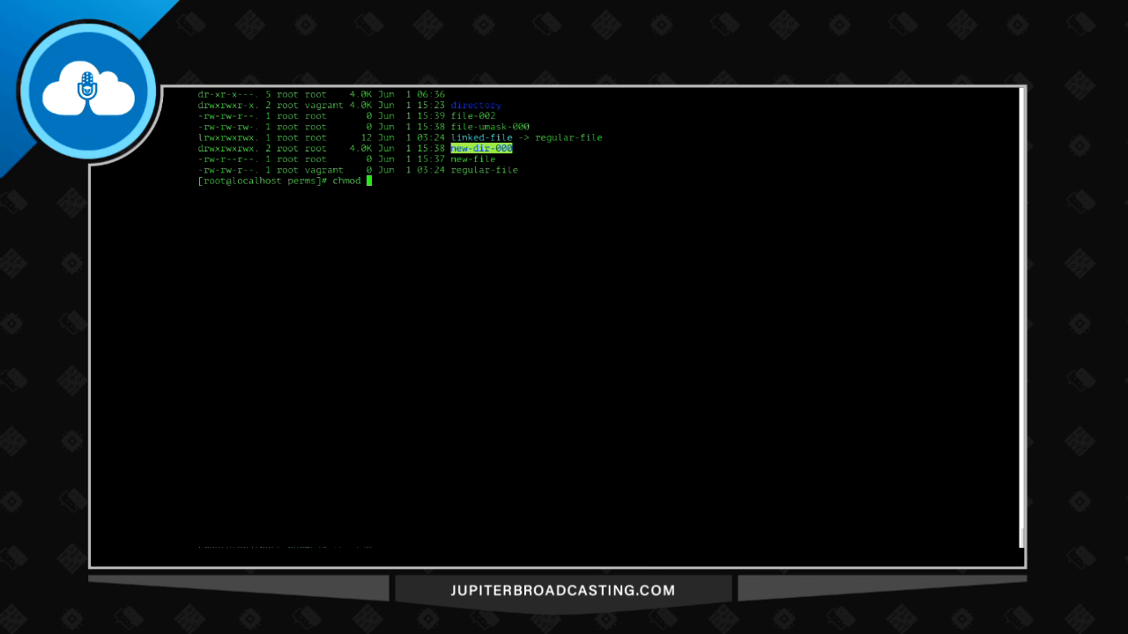
type("777")
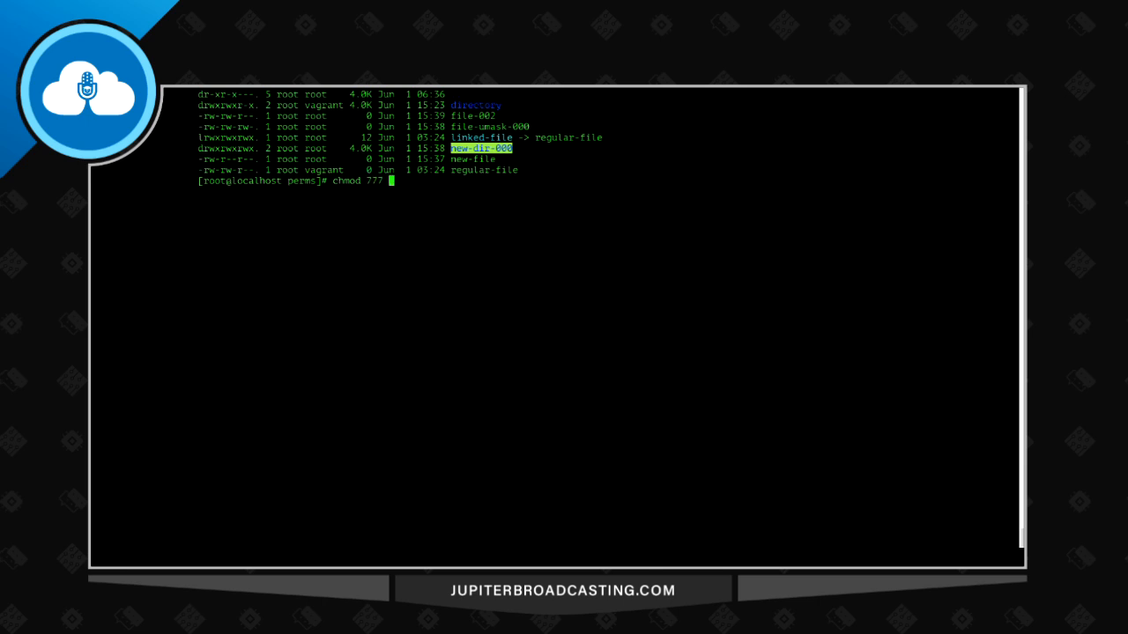
type("file-002")
type("ls -lah")
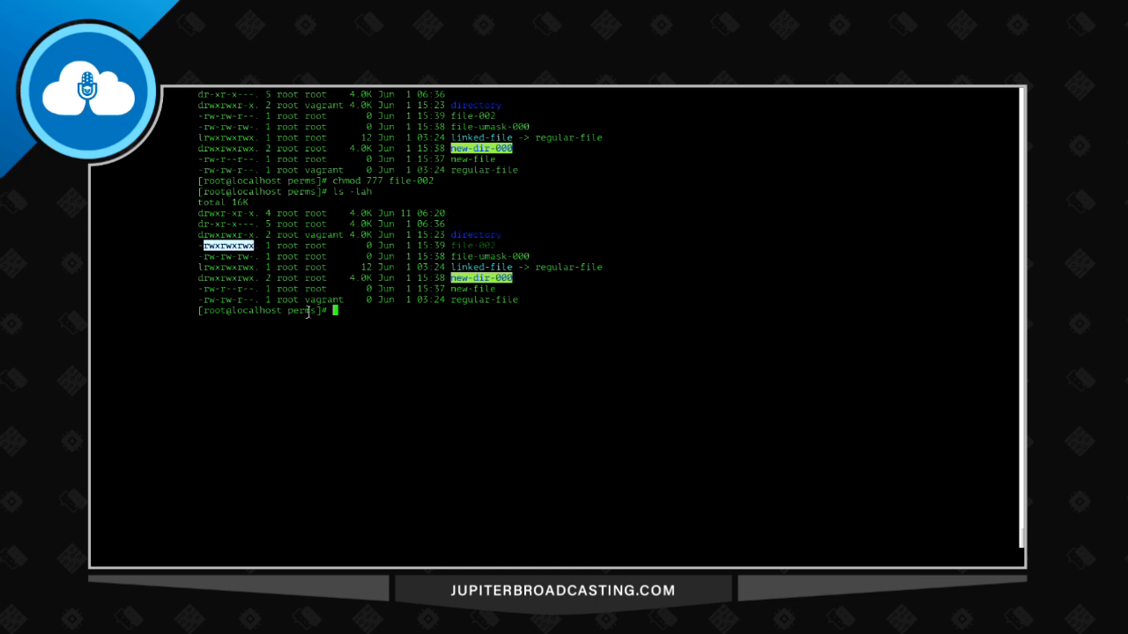
type("chmod")
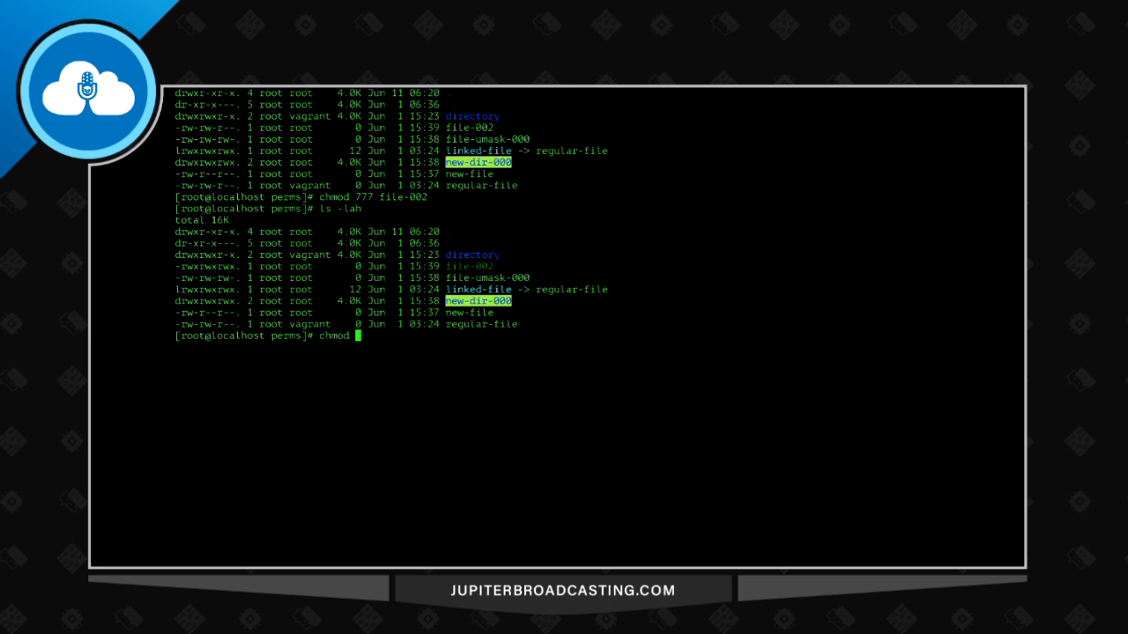
Remove write permission for others on file-002 with chmod o-w.
type("o-w")
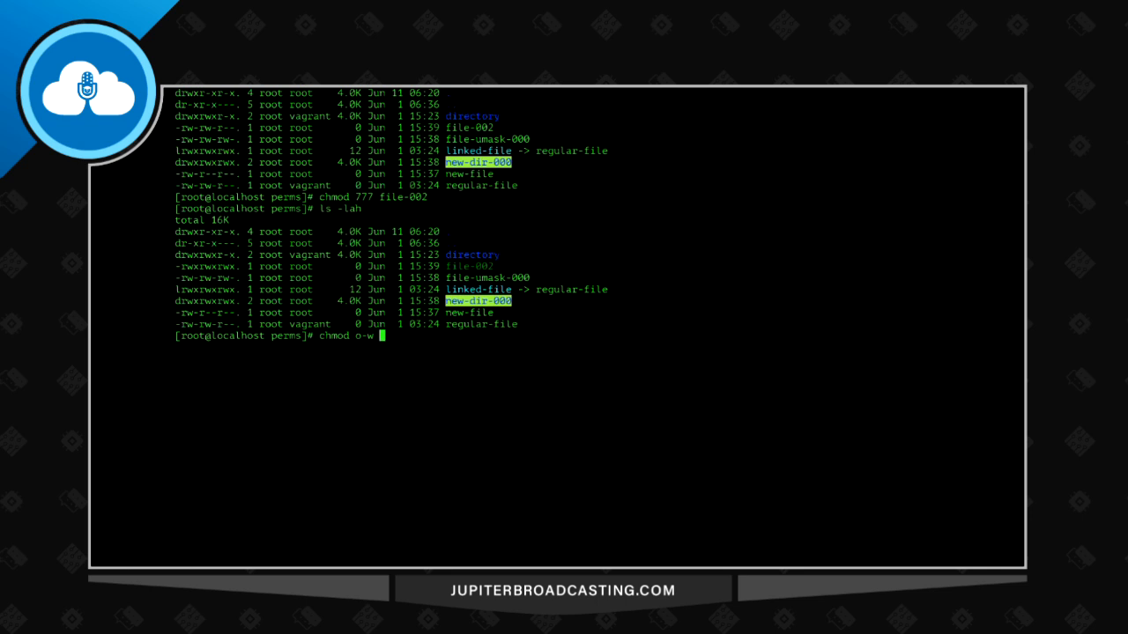
type("file-002")
type("ls -lah")
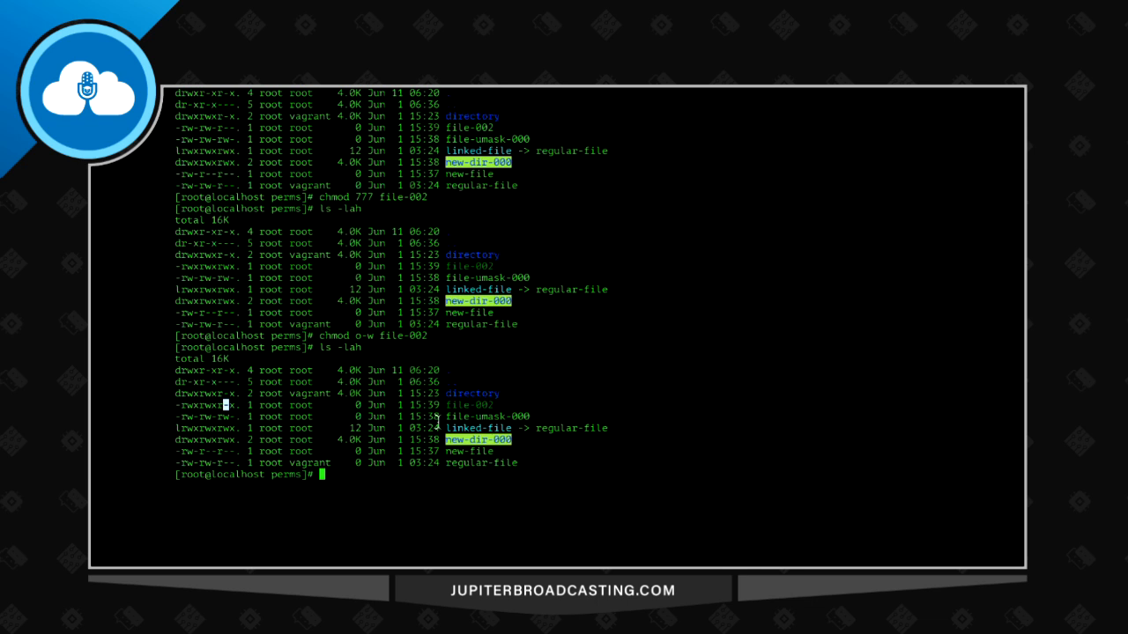
Strip all group permissions from file-002 with chmod g-rwx, leaving rwx---r-x.
type("chmod g-")
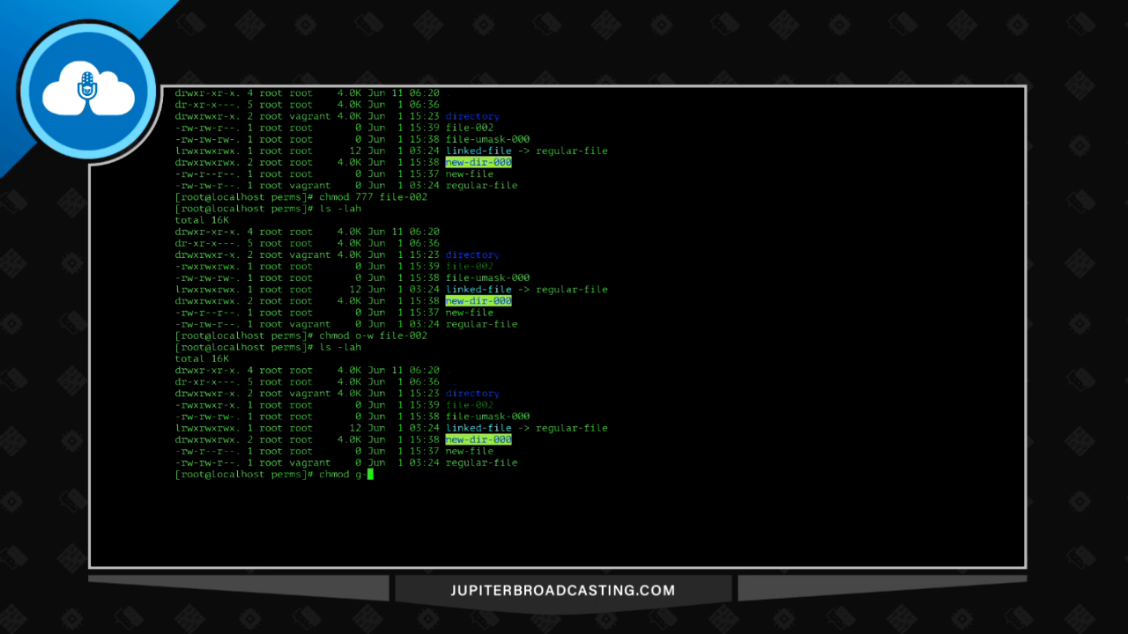
type("rwx")
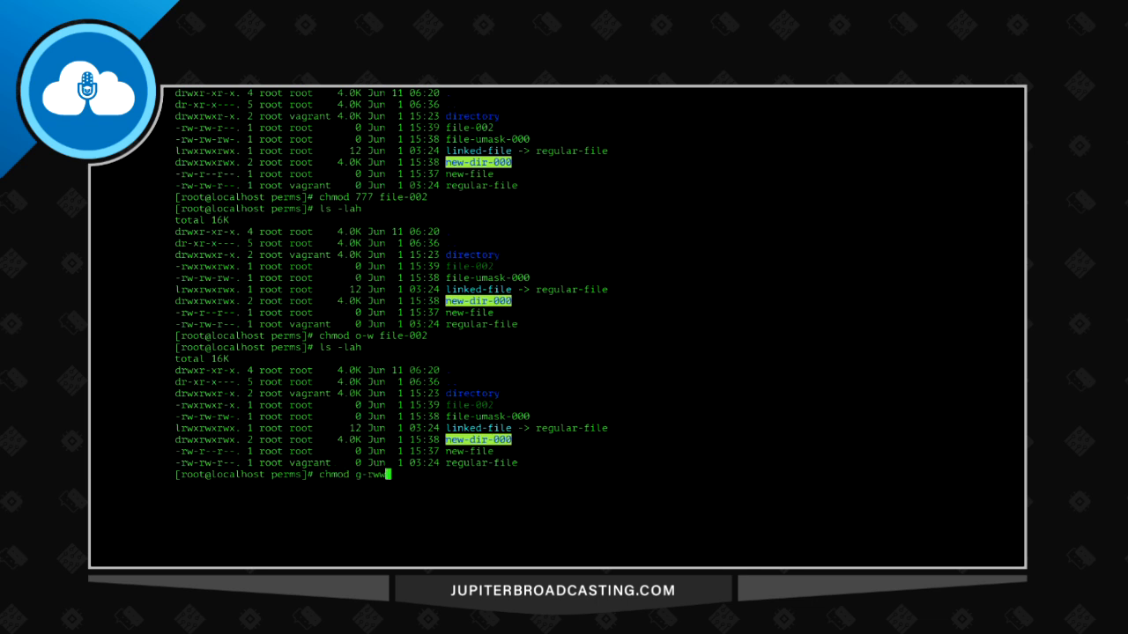
type("file-002")
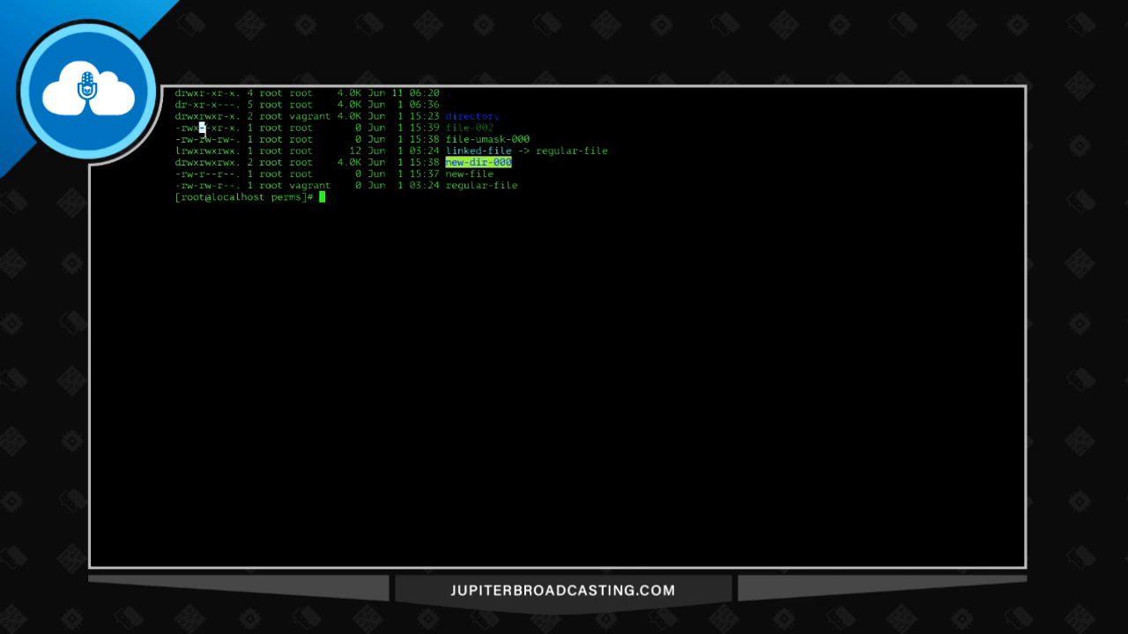
type("chmod g-rww file-002")
type("ls -lah")
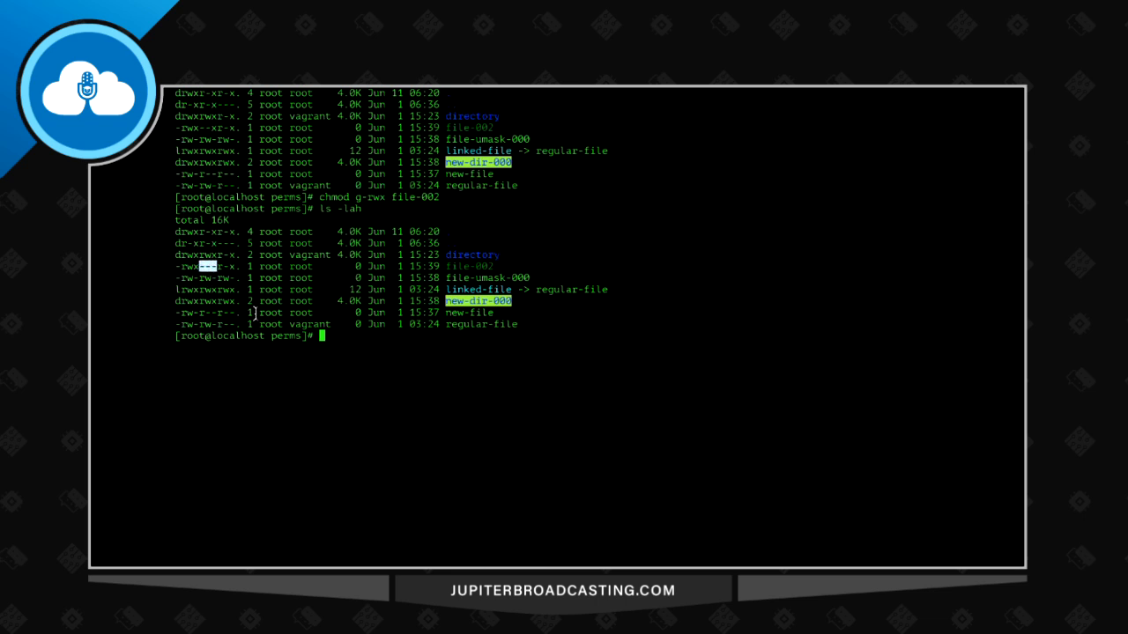
type("ch")
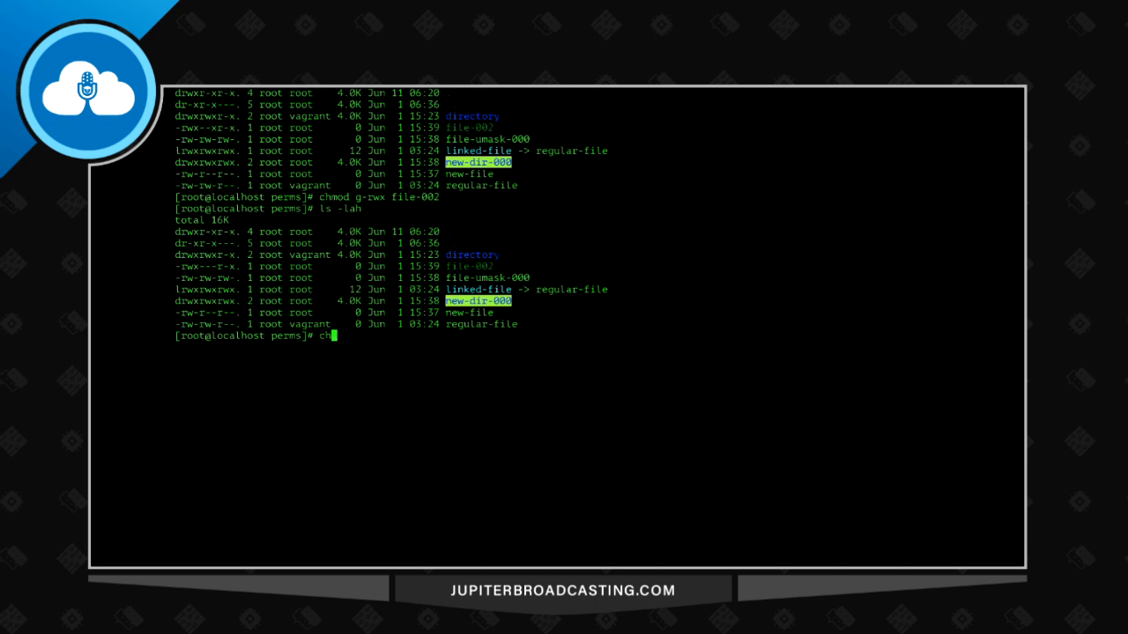